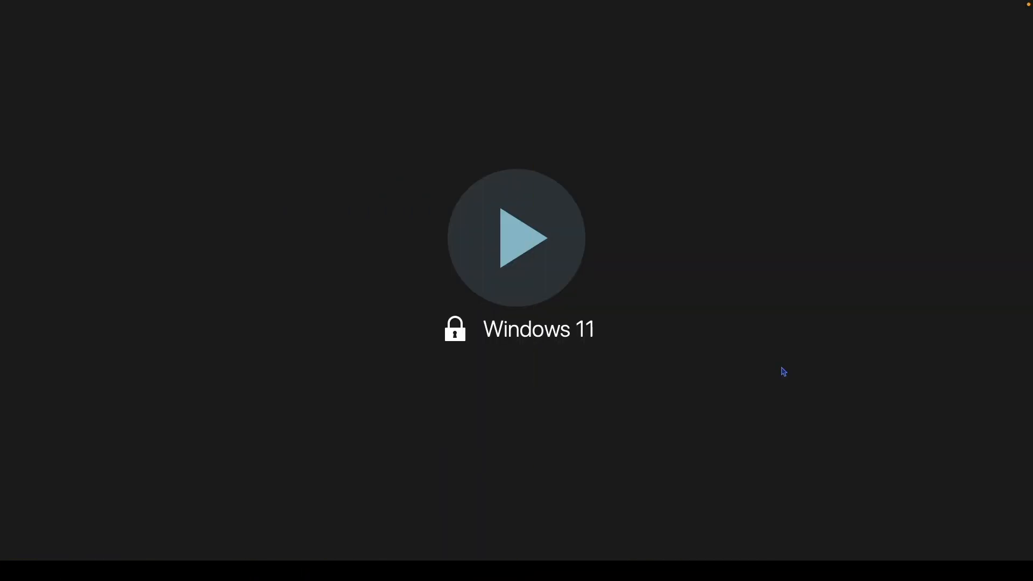
Start the Windows 11 VM and show it in a window instead of full screen.
left_click(516, 238)
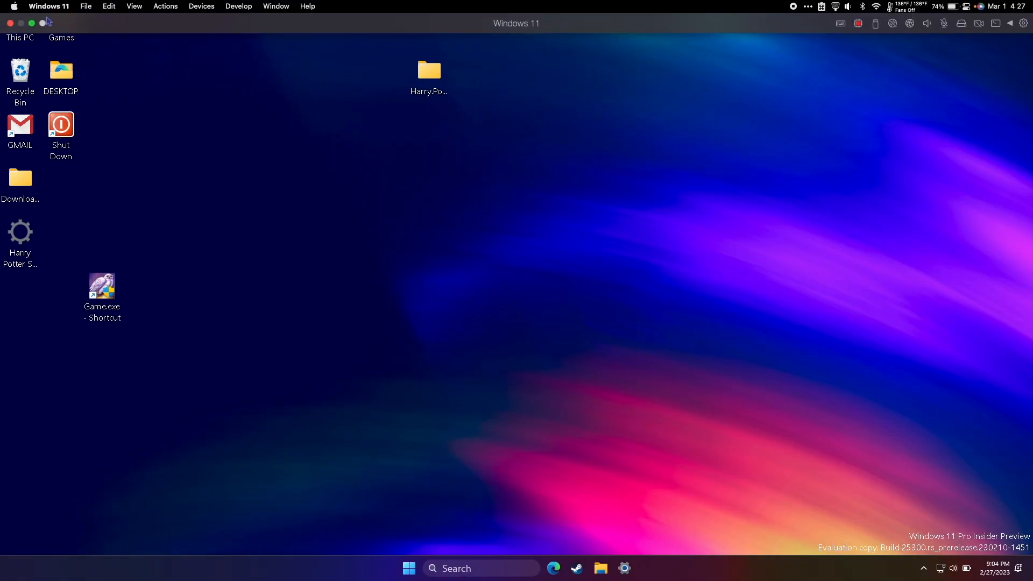
left_click(31, 23)
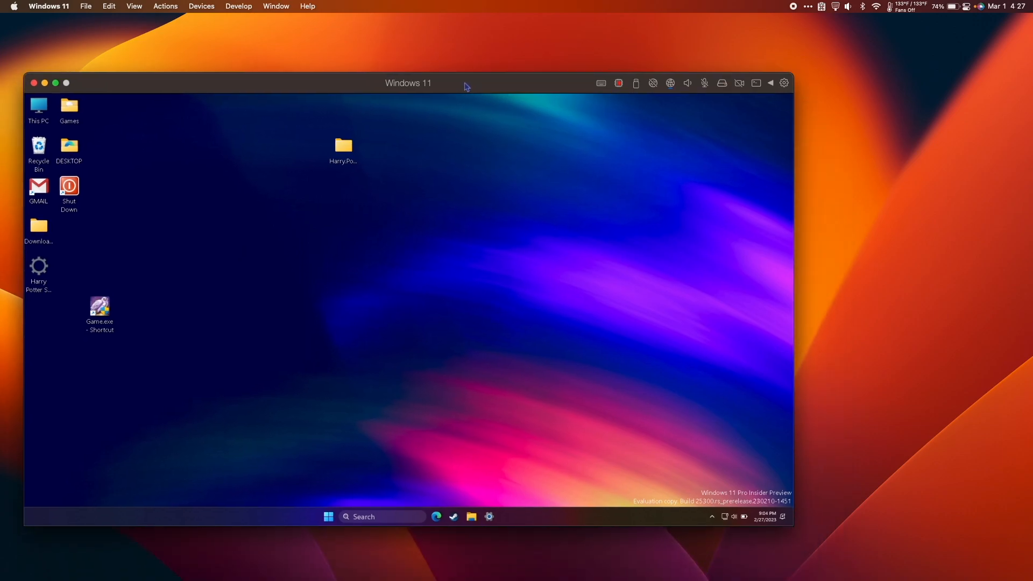
double_click(100, 308)
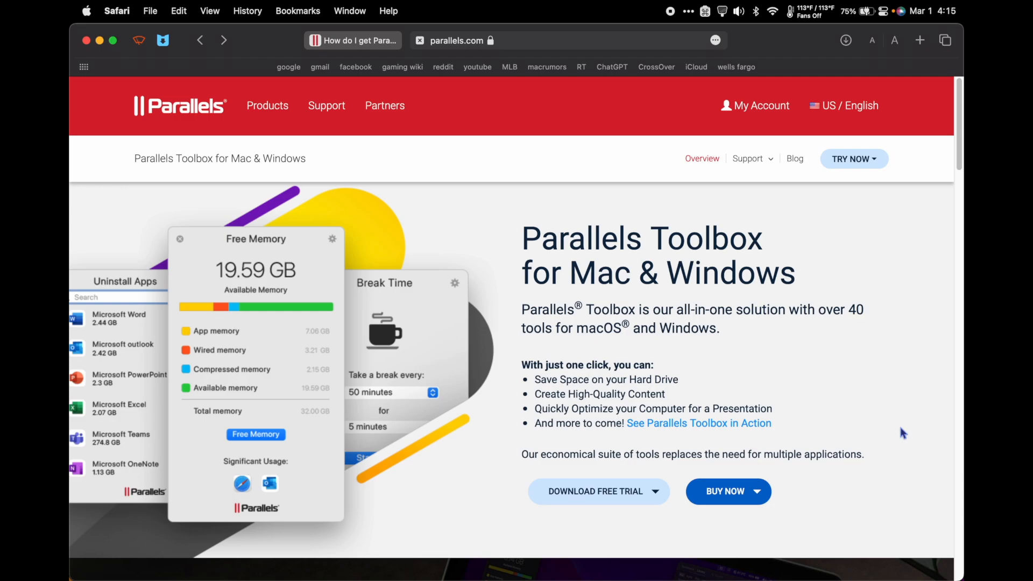
mouse_move(848, 481)
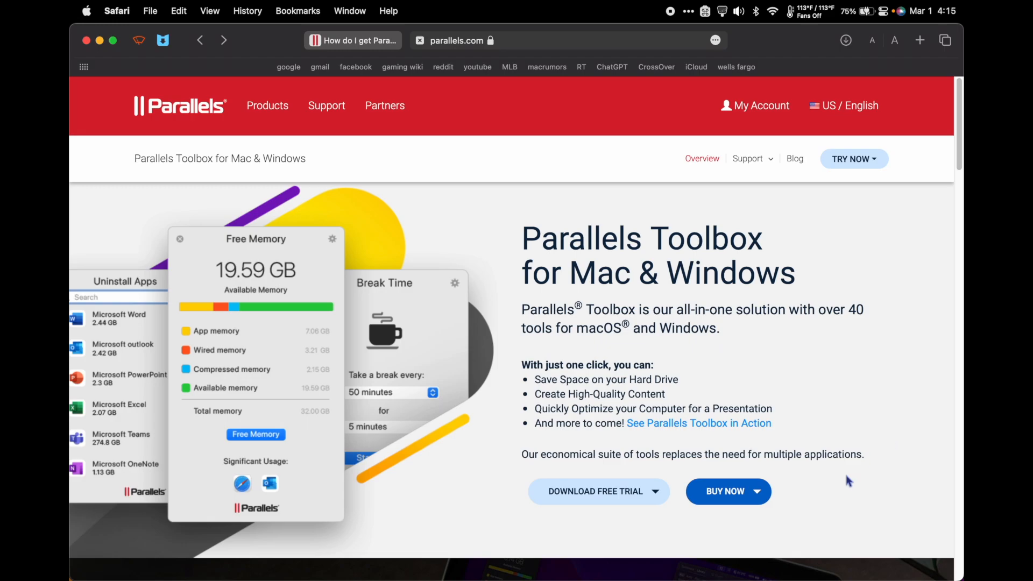
Buy Parallels Toolbox for Mac, reaching the $24.99/year cart.
left_click(727, 490)
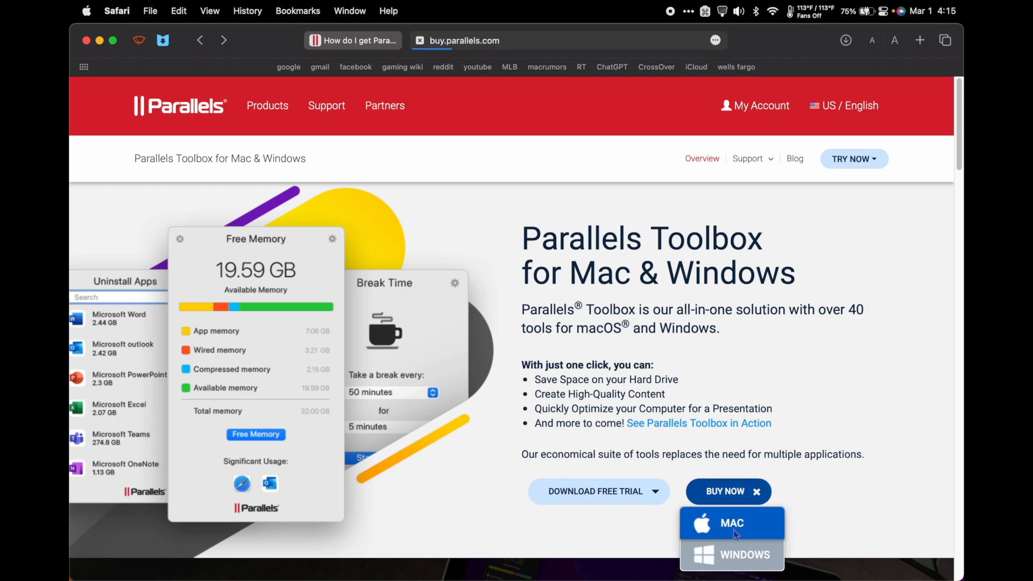
left_click(731, 523)
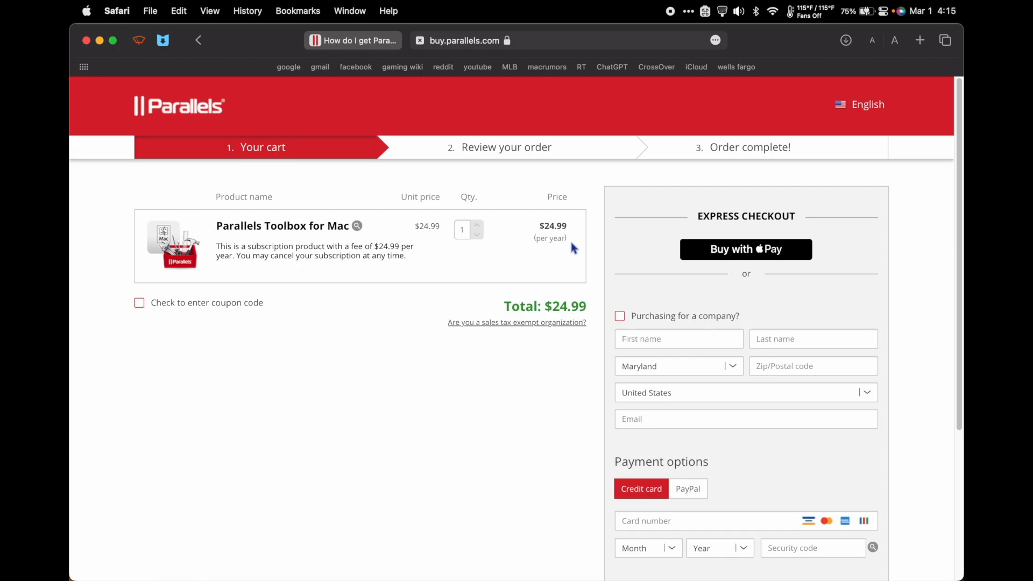
left_click(352, 41)
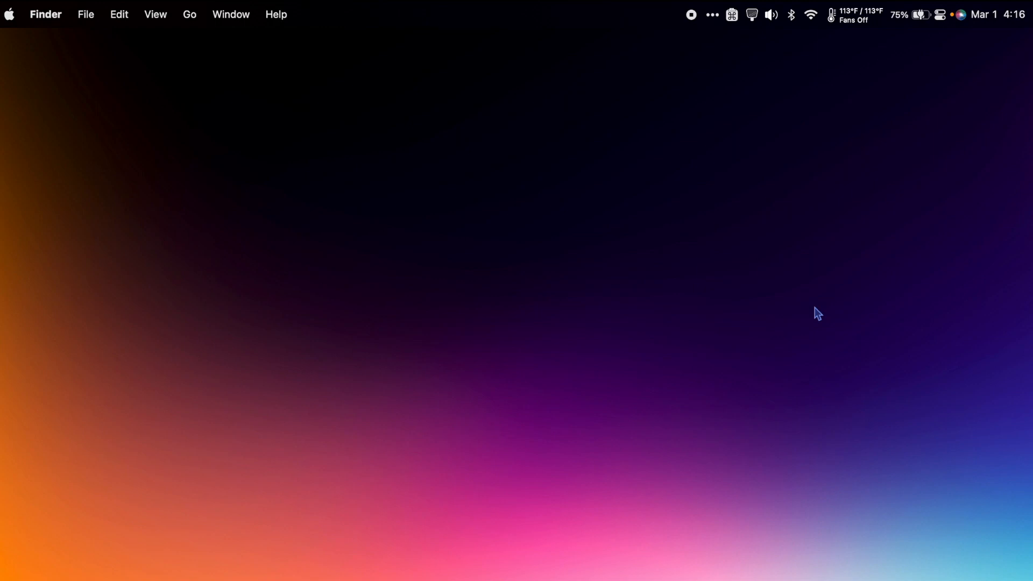
mouse_move(728, 111)
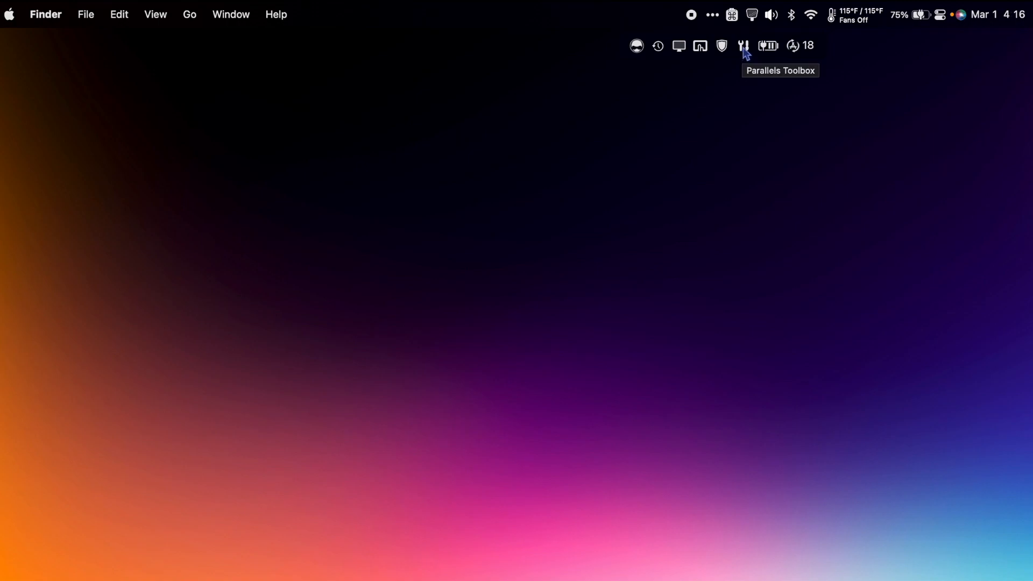
Open the Toolbox dashboard and launch Download Video on a web link.
left_click(743, 46)
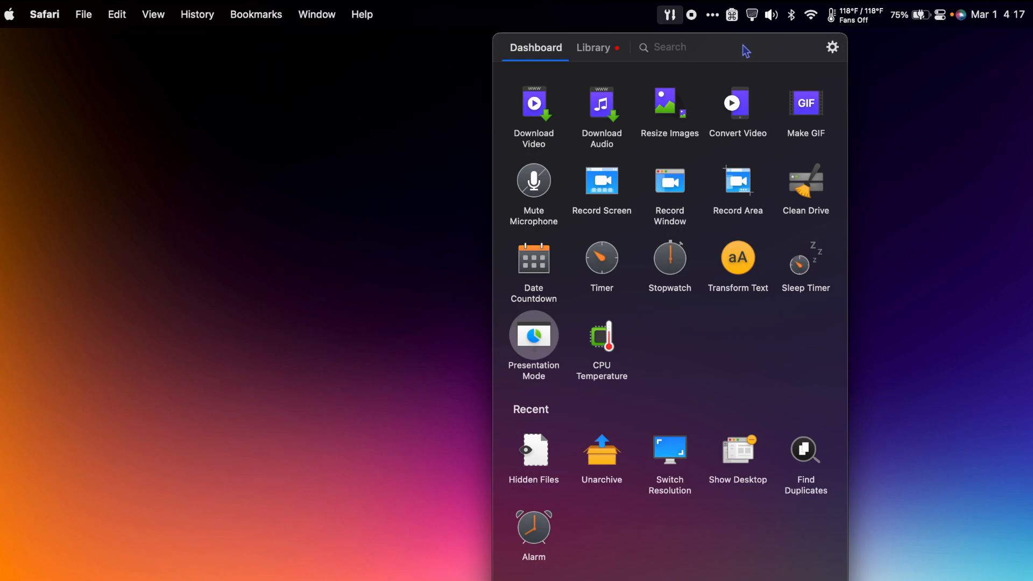
left_click(533, 118)
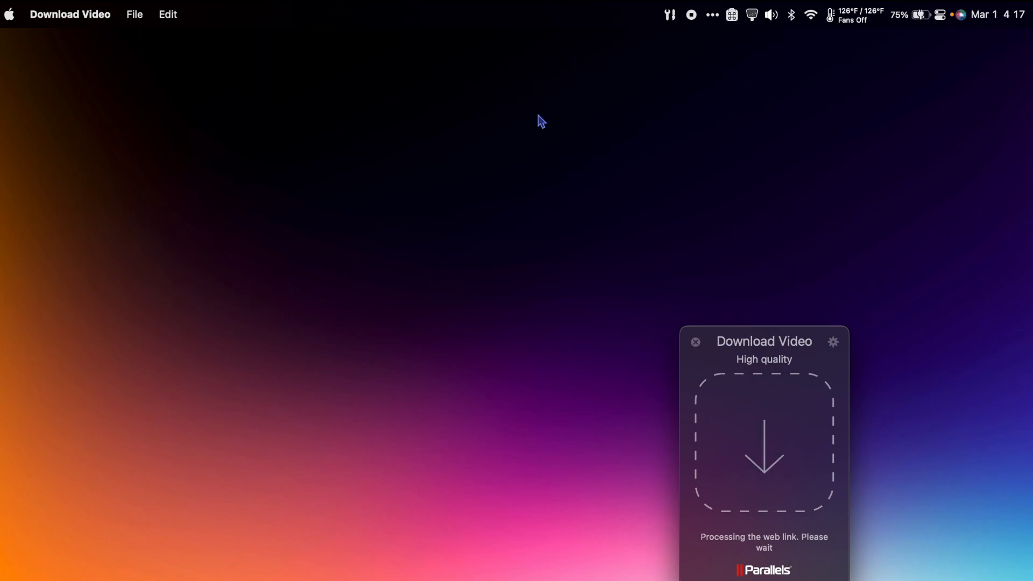
Launch Convert Video and Make GIF, then start Clean Drive scanning (4 GB found).
left_click(669, 14)
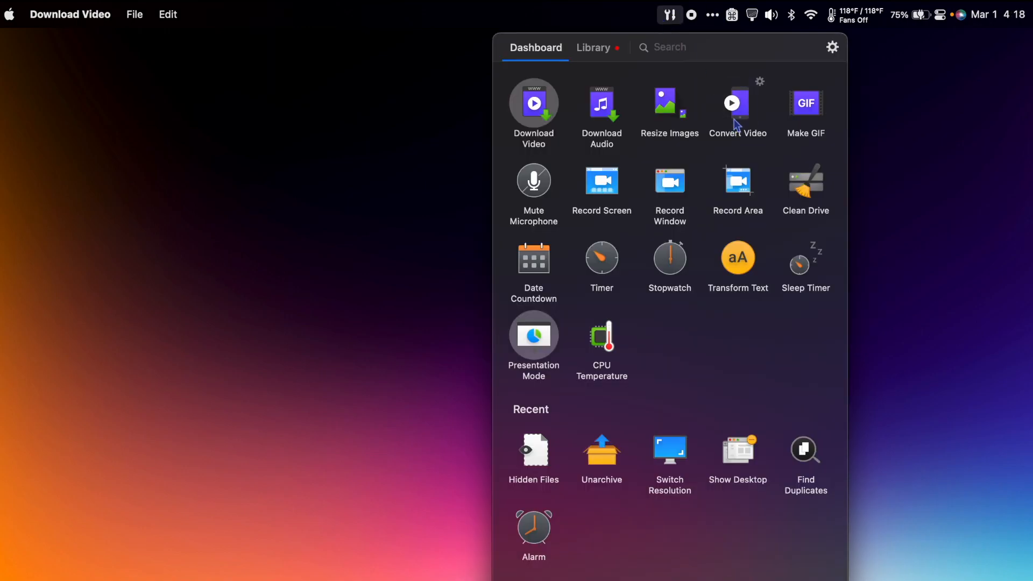
left_click(737, 104)
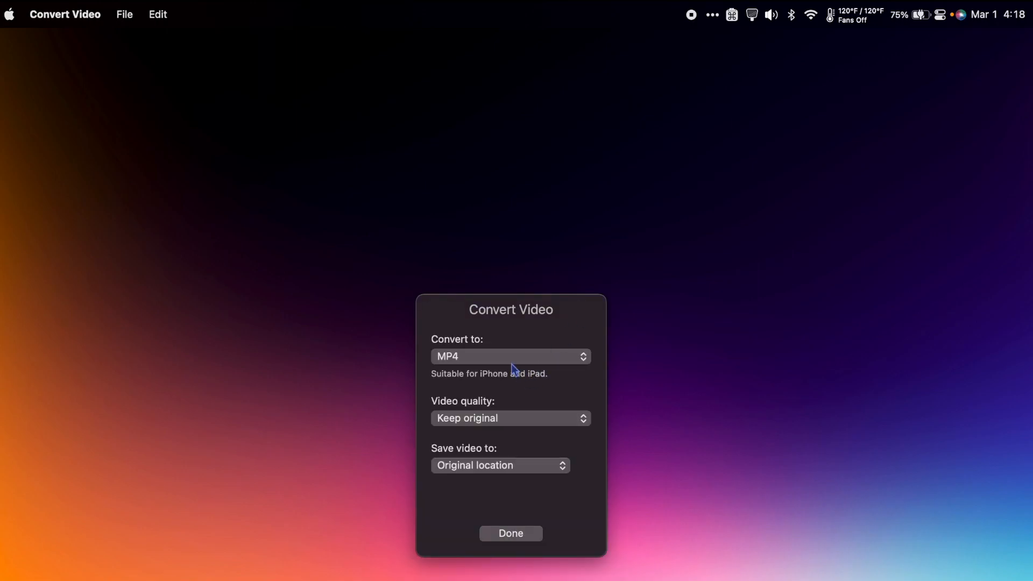
left_click(510, 356)
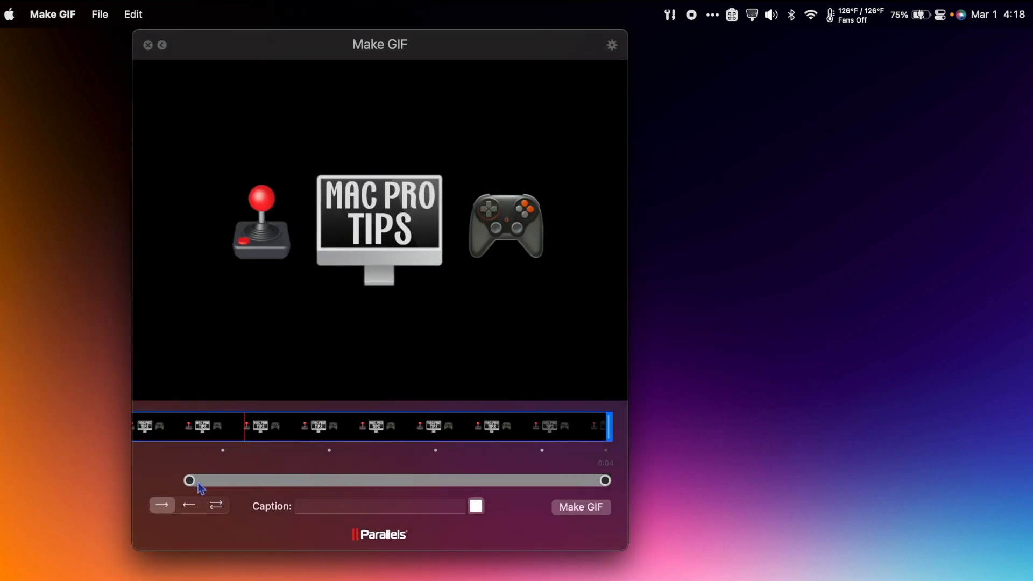
left_click(670, 14)
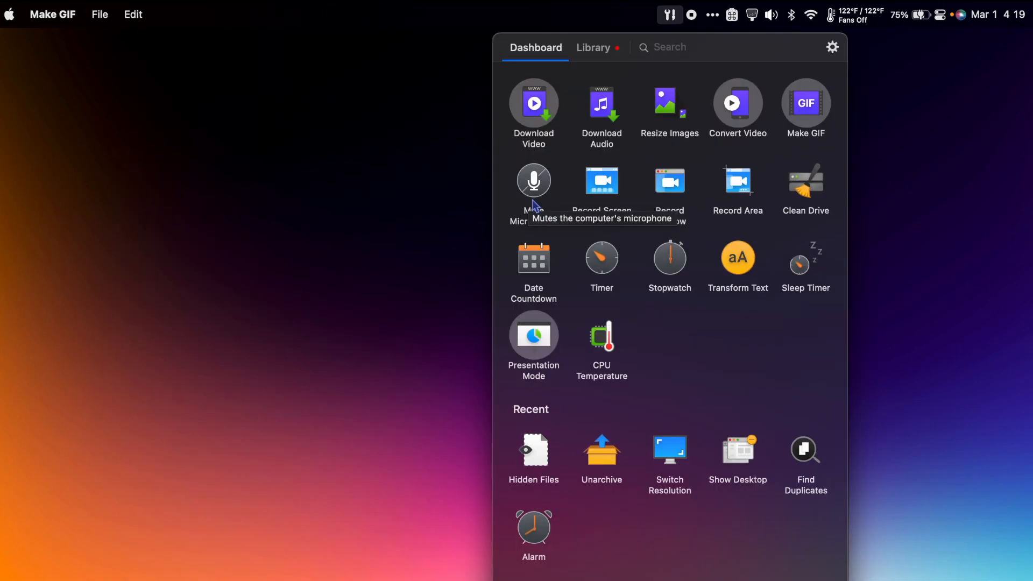
mouse_move(590, 229)
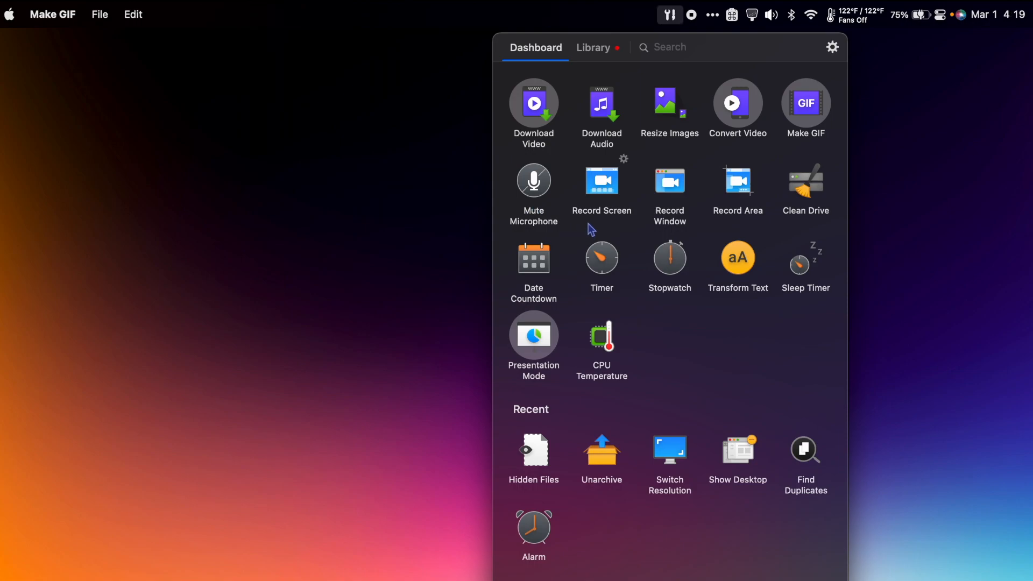
mouse_move(737, 218)
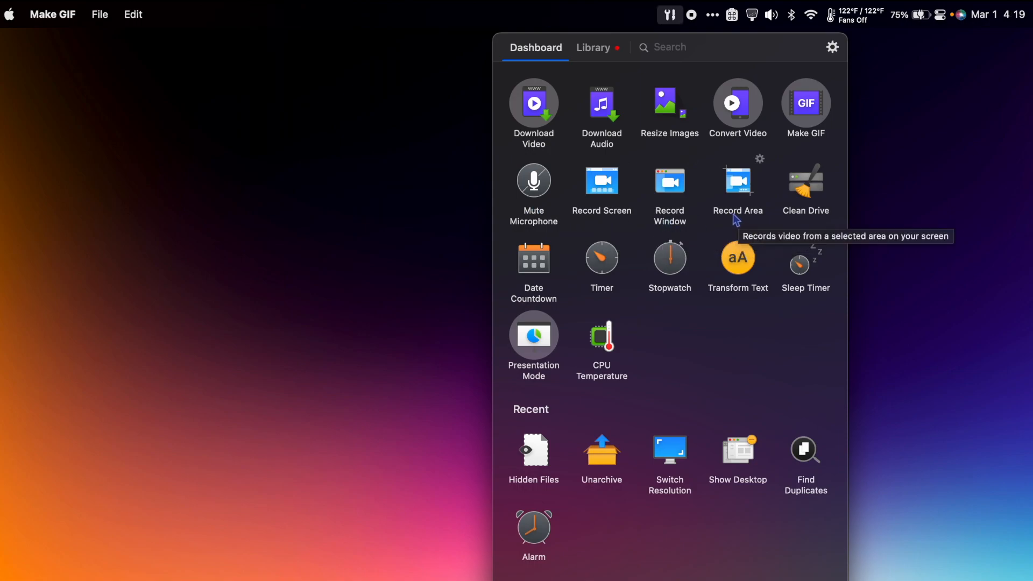
left_click(804, 182)
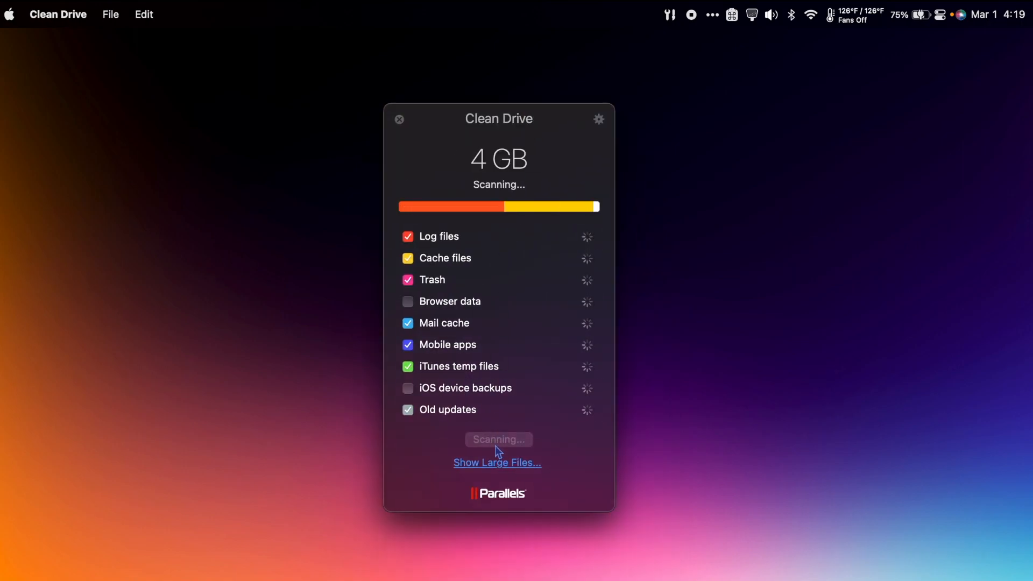
Convert 'hell' to uppercase in Transform Text and reopen the tools dashboard.
left_click(498, 439)
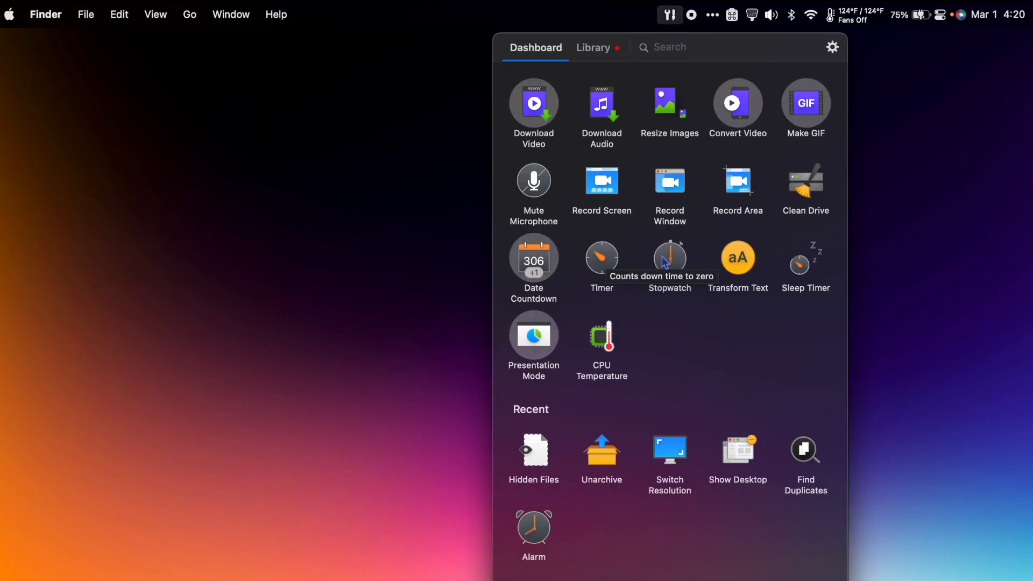
mouse_move(804, 282)
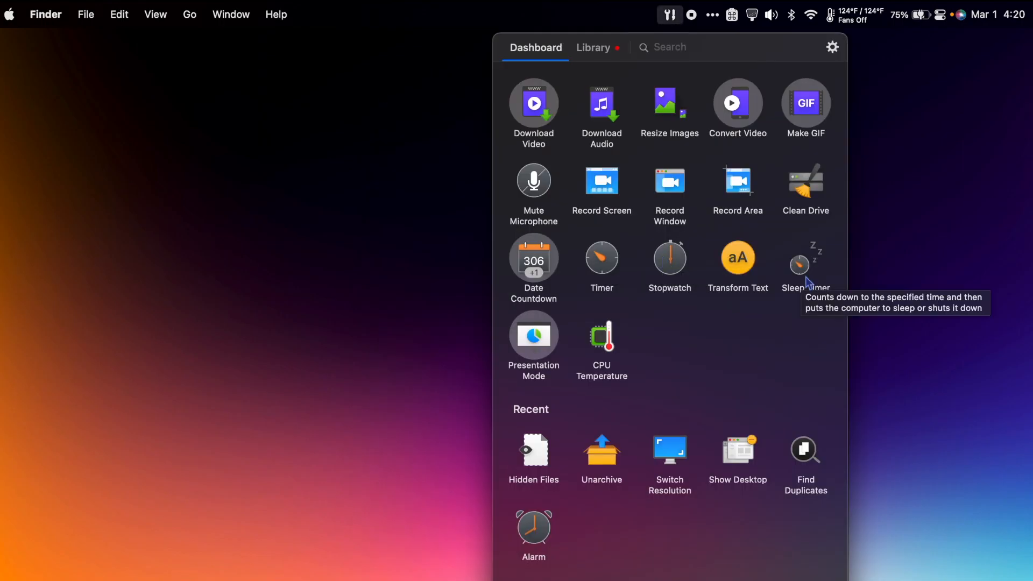
left_click(737, 257)
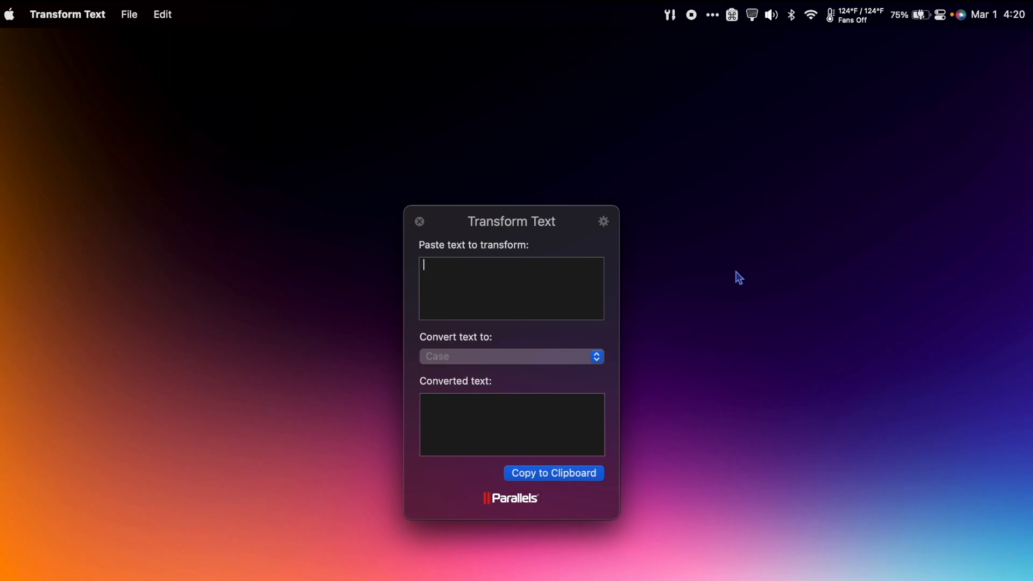
type("hell")
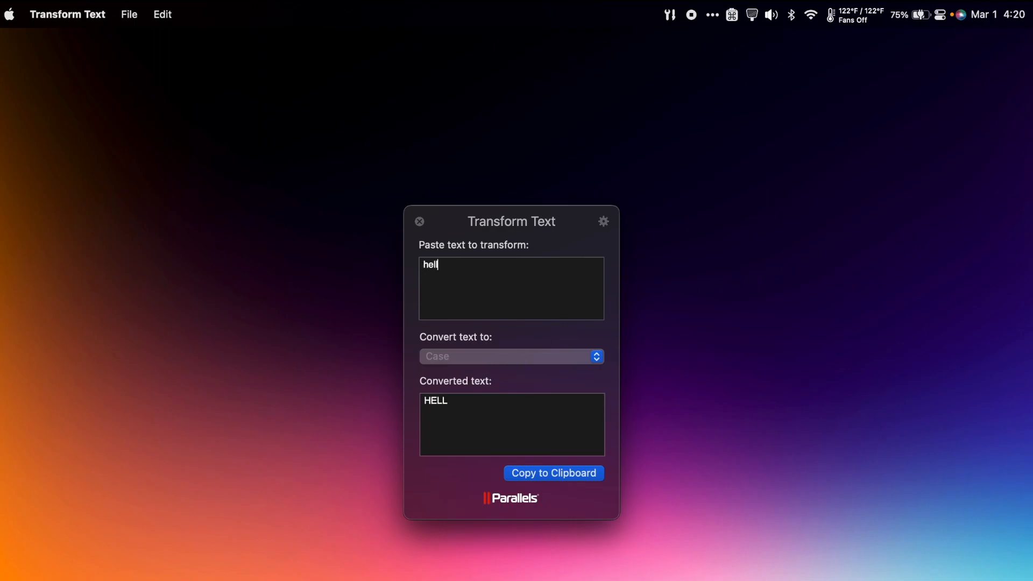
left_click(669, 14)
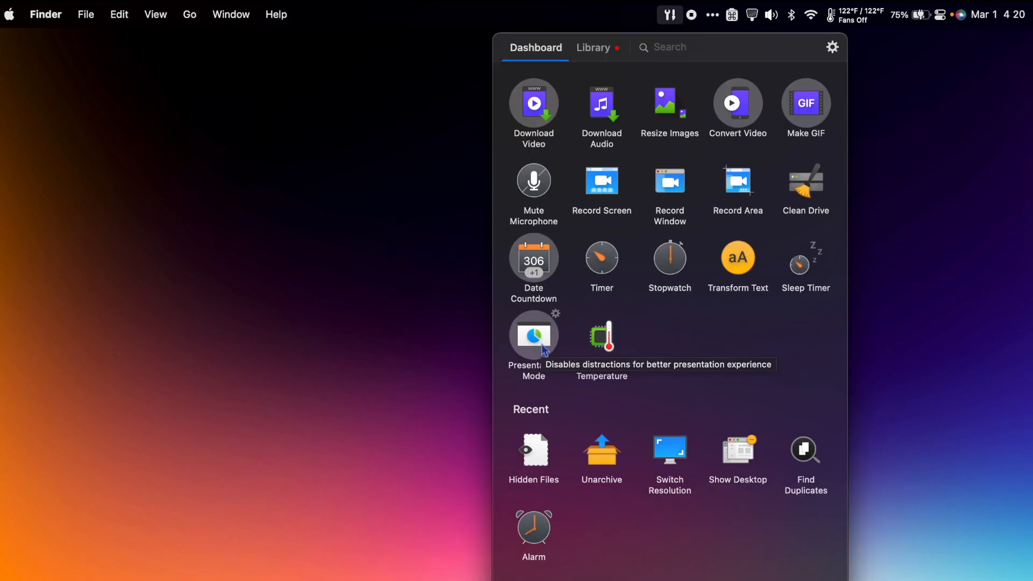
left_click(534, 332)
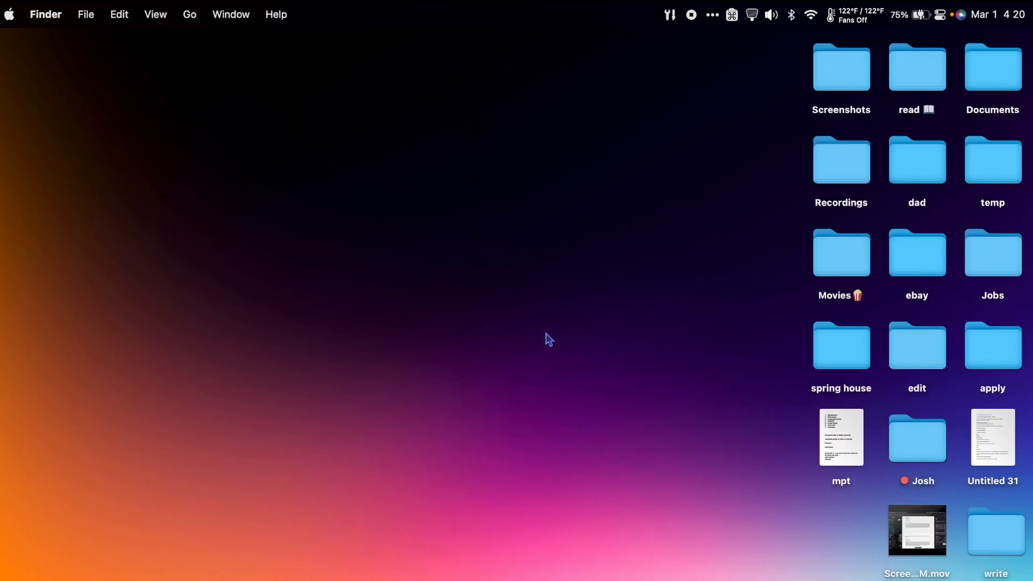
left_click(939, 15)
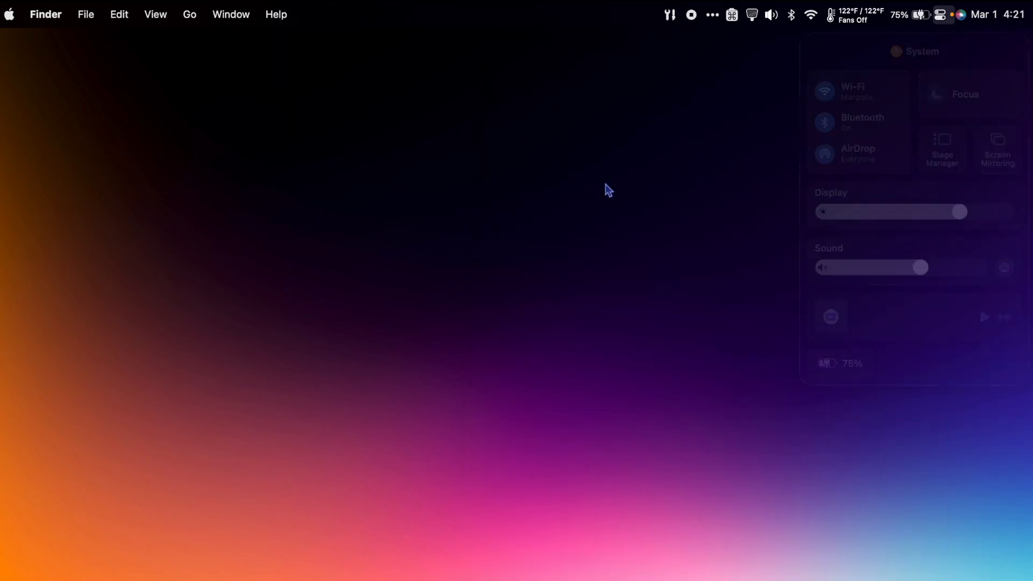
left_click(669, 15)
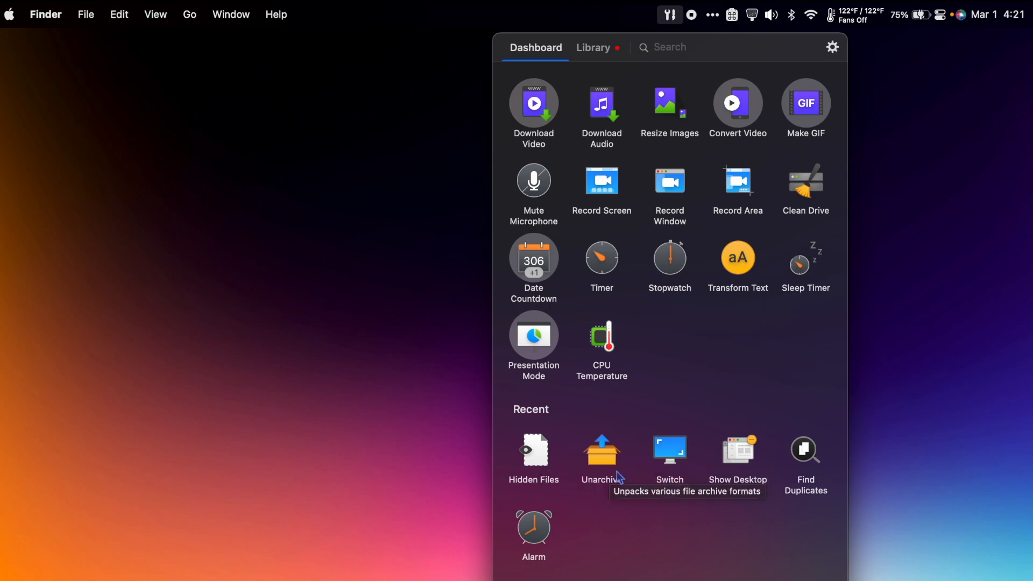
mouse_move(669, 478)
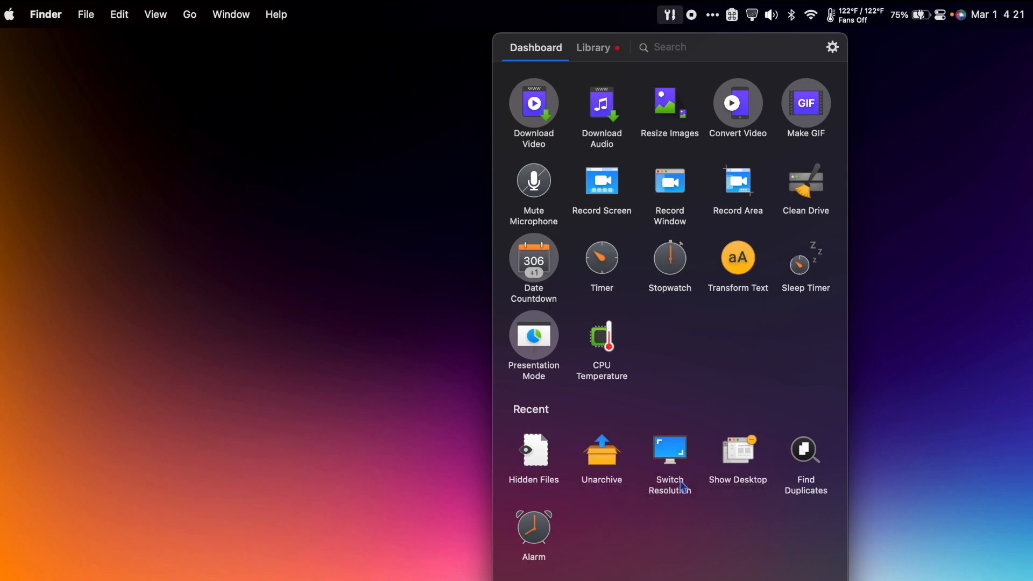
mouse_move(802, 483)
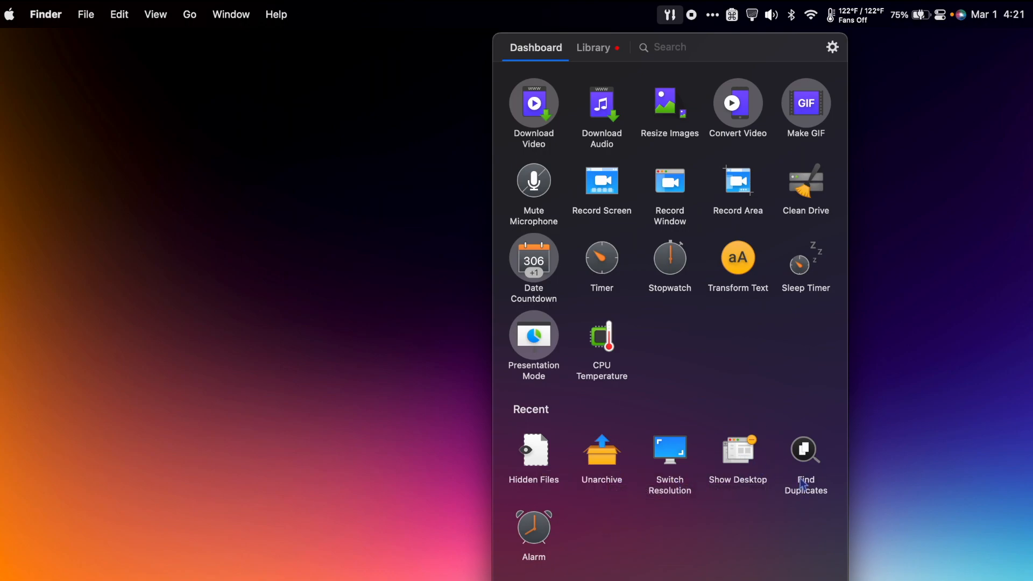
Scroll through the Toolbox Library tab to the end, then close the panel.
left_click(592, 47)
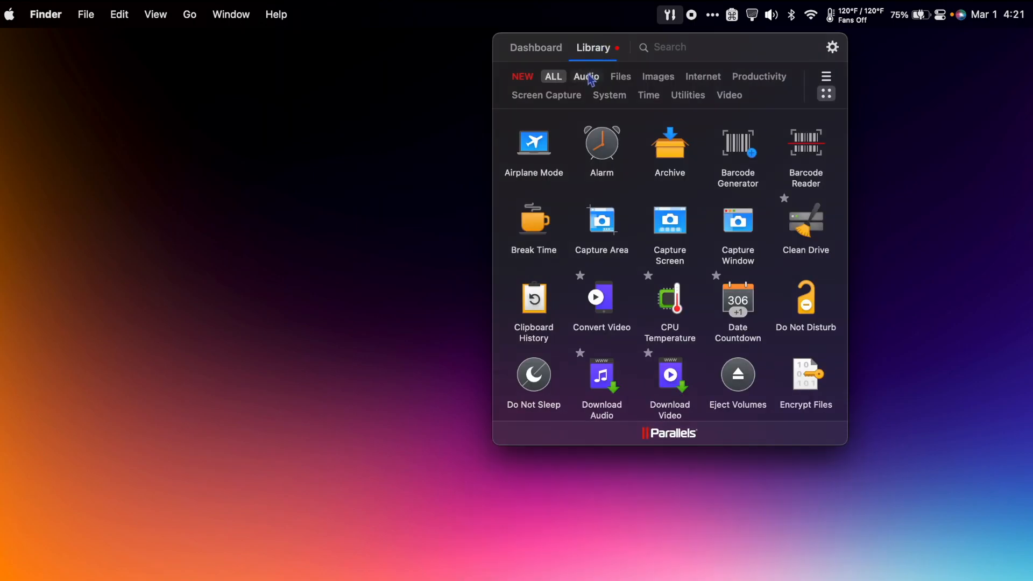
mouse_move(702, 76)
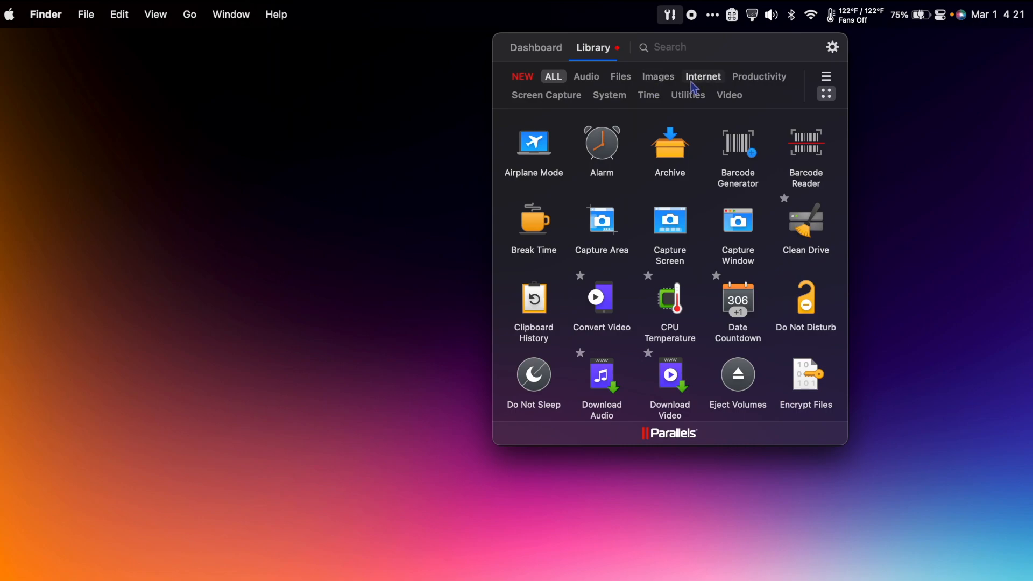
mouse_move(546, 94)
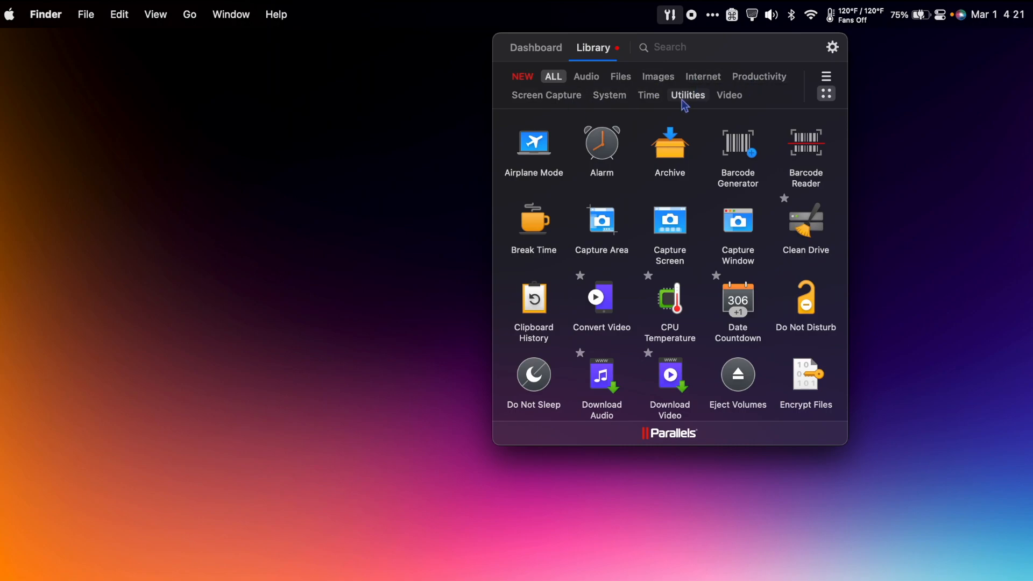
mouse_move(737, 149)
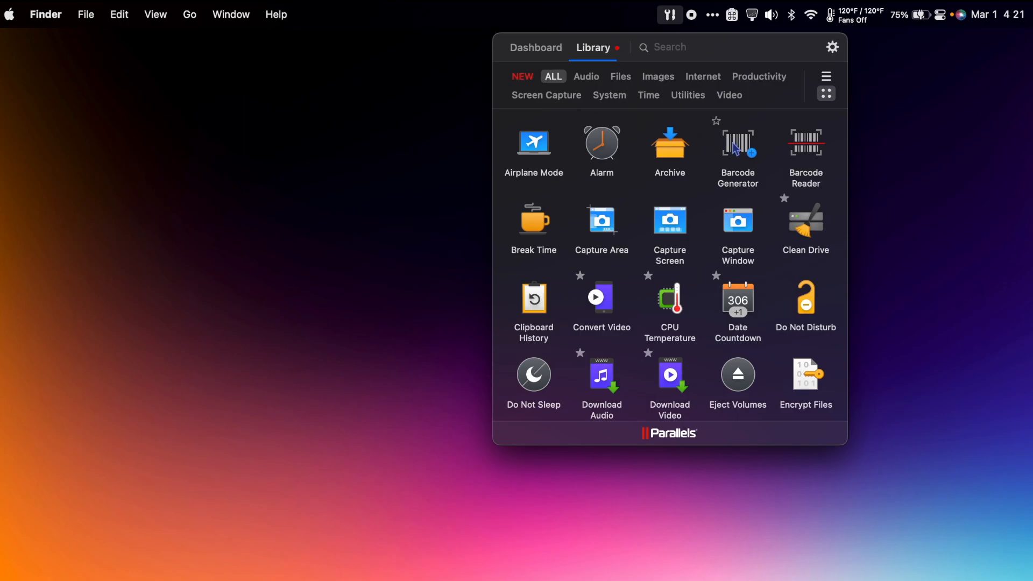
scroll("down", 3)
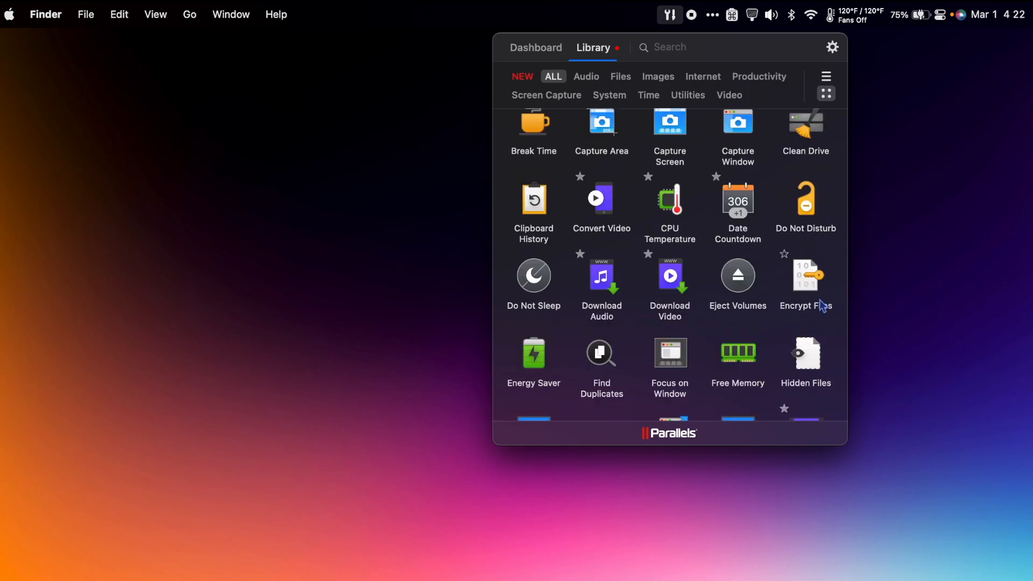
scroll("down", 3)
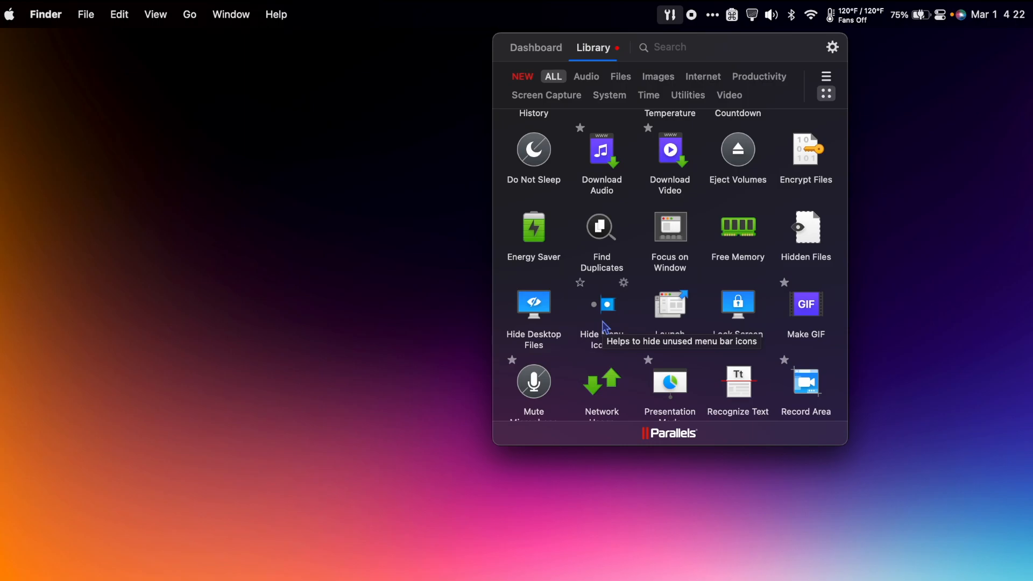
scroll("down", 3)
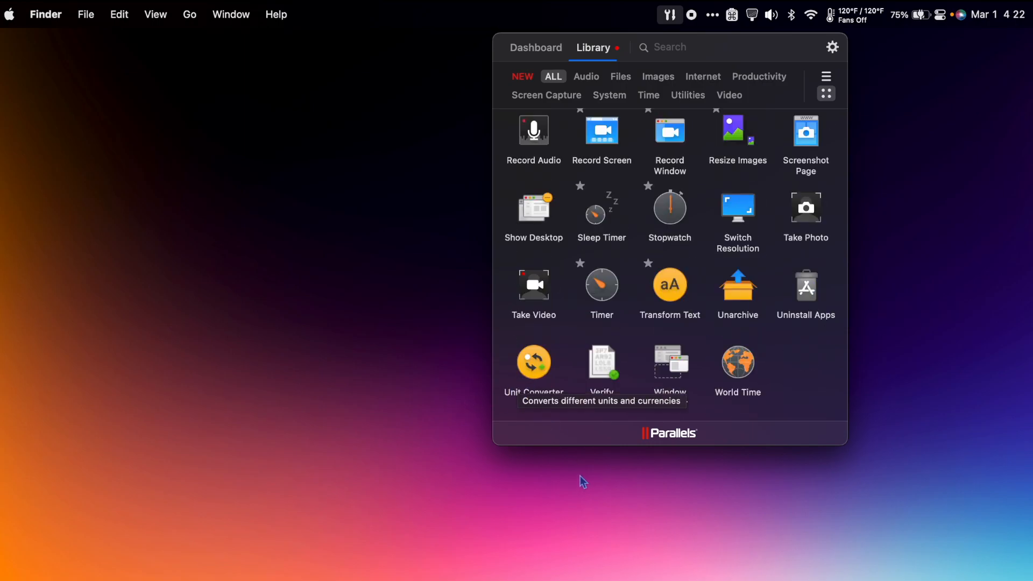
left_click(582, 478)
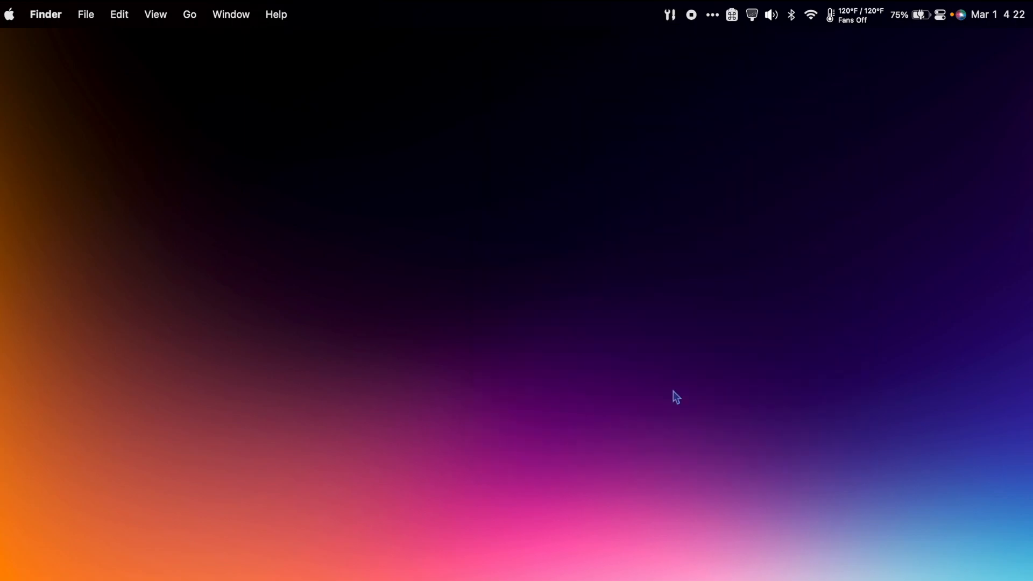
mouse_move(476, 496)
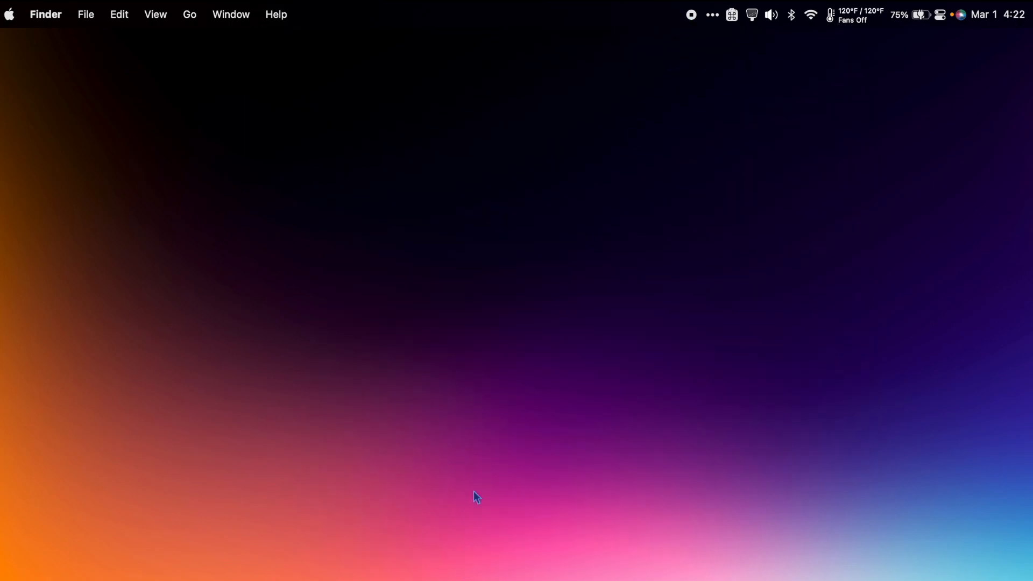